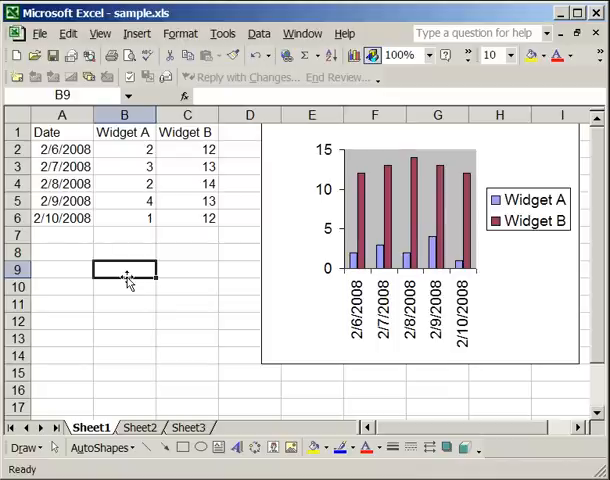
{"action": "mouse_move", "coordinate": [270, 216]}
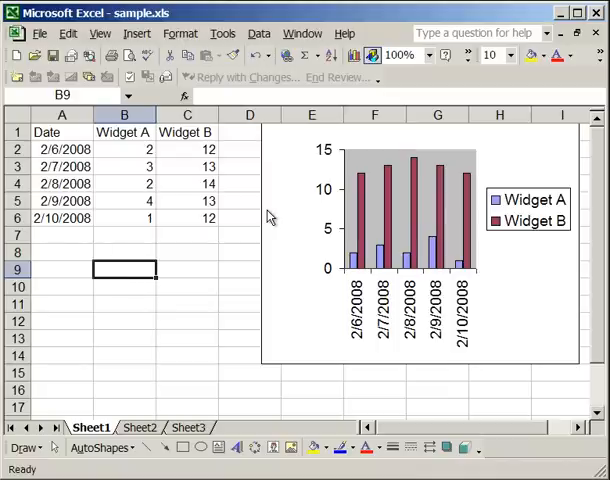
{"action": "mouse_move", "coordinate": [290, 236]}
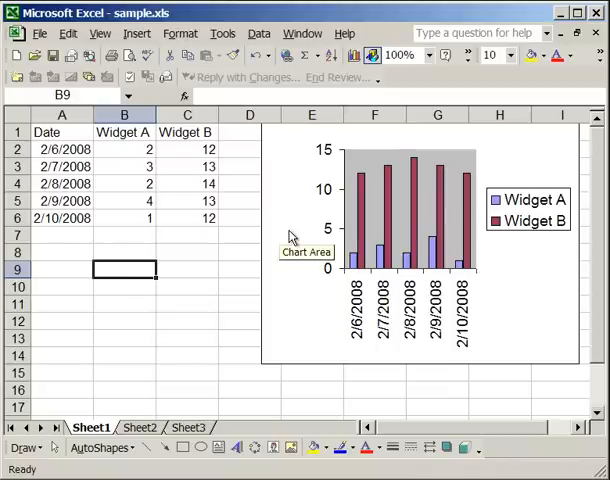
Bring up Format Chart Area from the chart area's context menu and move the dialog aside
{"action": "right_click", "coordinate": [290, 236]}
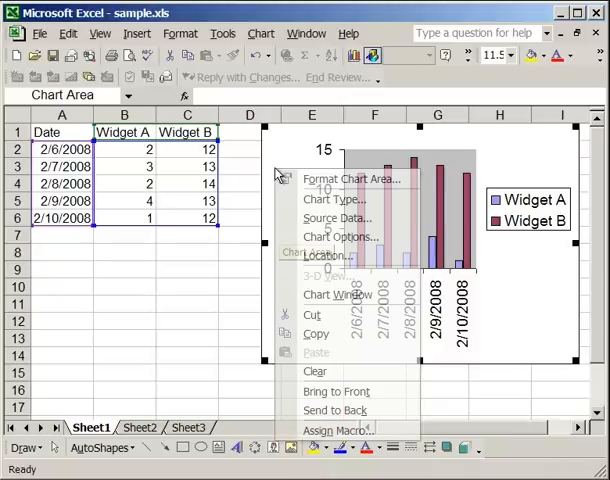
{"action": "left_click", "coordinate": [352, 178]}
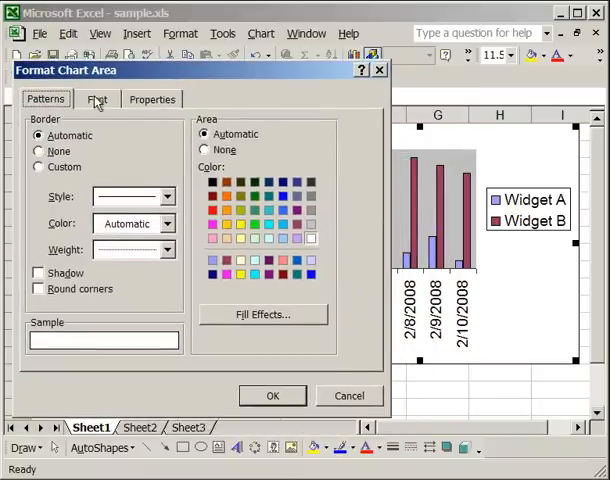
{"action": "left_click_drag", "start_coordinate": [110, 70], "coordinate": [164, 66]}
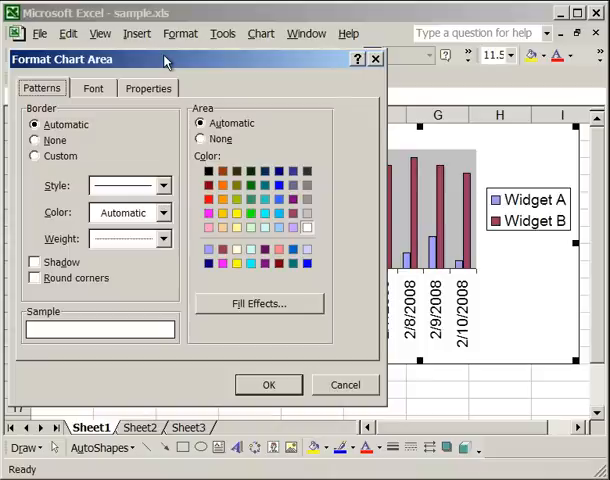
On Properties, try 'Move but don't size', then settle on 'Don't move or size with cells'
{"action": "left_click", "coordinate": [148, 88]}
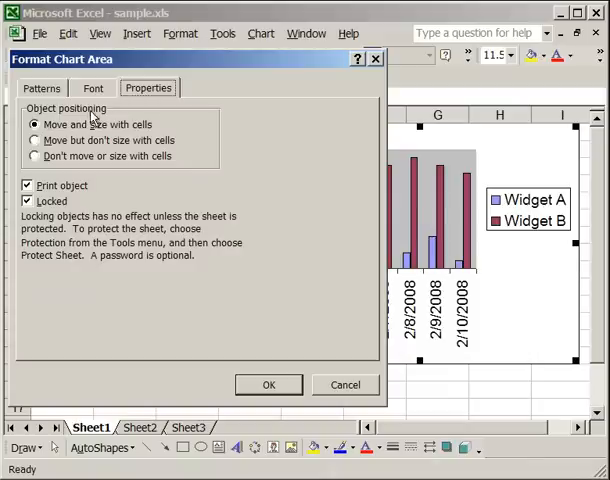
{"action": "mouse_move", "coordinate": [116, 114]}
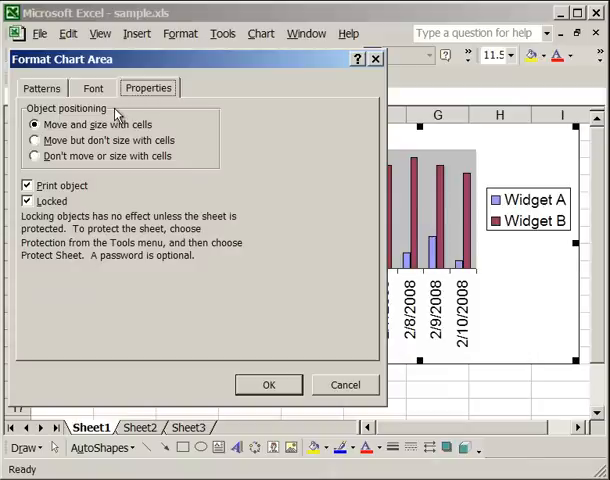
{"action": "mouse_move", "coordinate": [194, 174]}
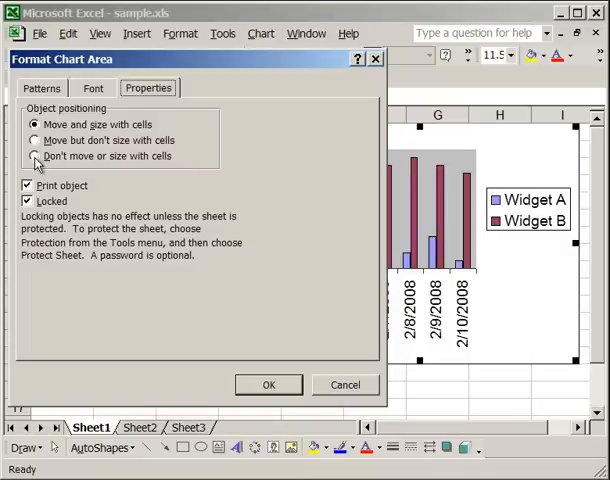
{"action": "left_click", "coordinate": [36, 156]}
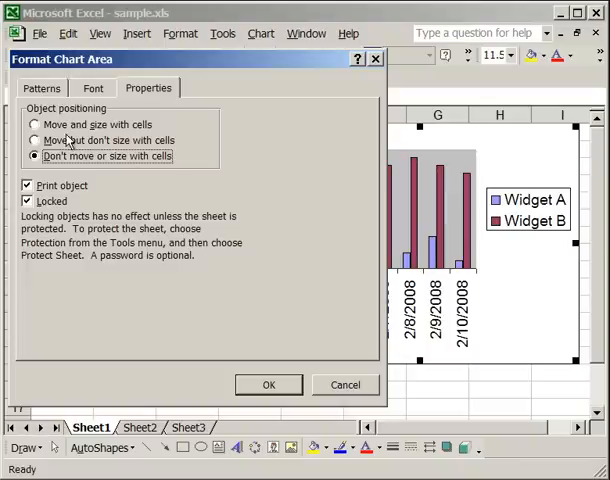
{"action": "mouse_move", "coordinate": [38, 128]}
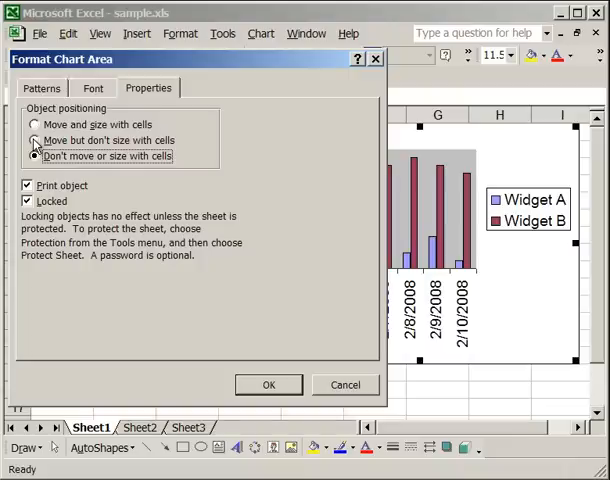
{"action": "left_click", "coordinate": [36, 140]}
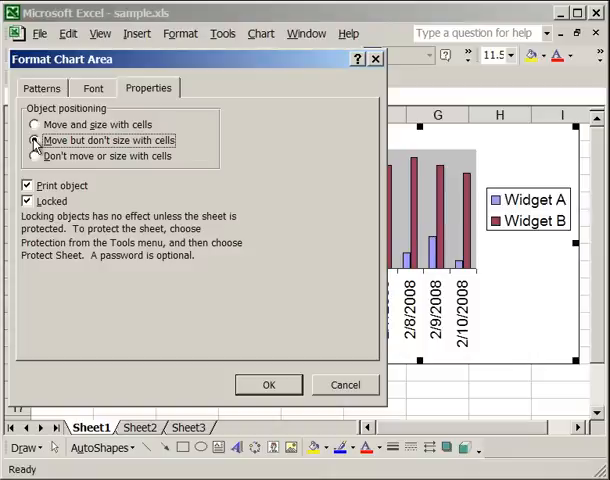
{"action": "left_click", "coordinate": [36, 156]}
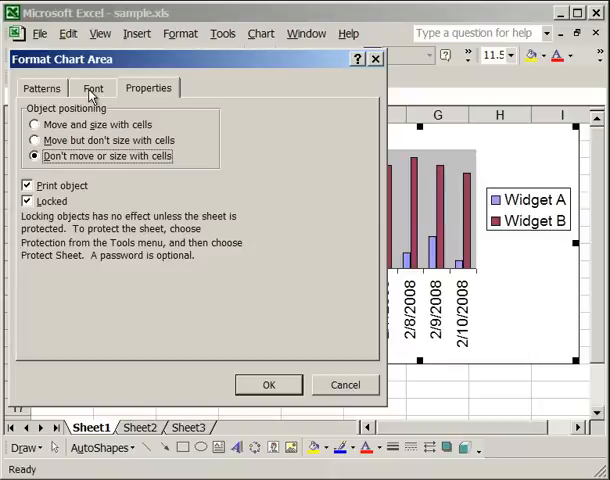
On the Font tab choose AmerType Md BT, Medium Bold, size 8, in red
{"action": "left_click", "coordinate": [92, 88]}
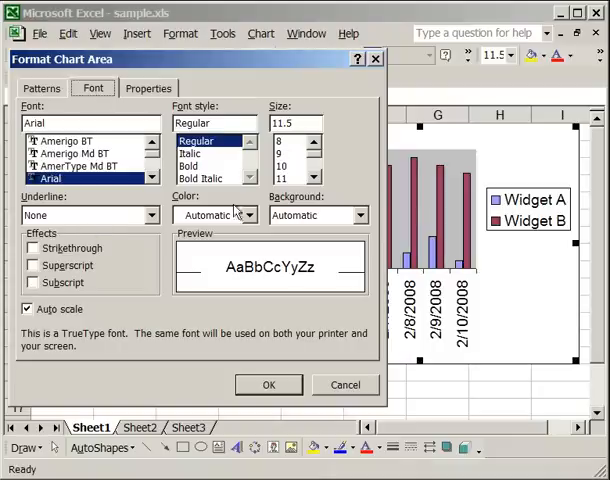
{"action": "mouse_move", "coordinate": [120, 164]}
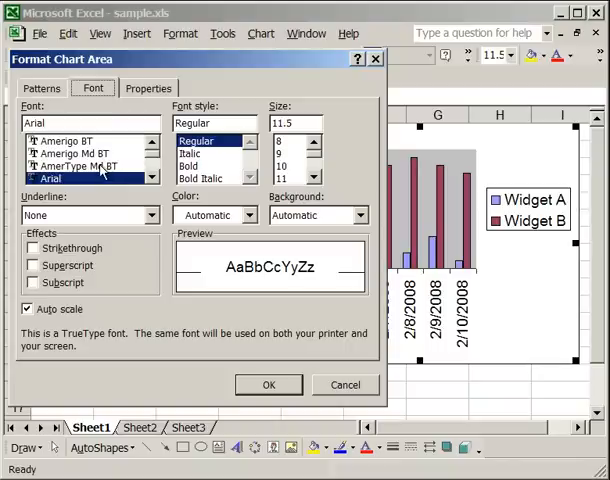
{"action": "left_click", "coordinate": [80, 164]}
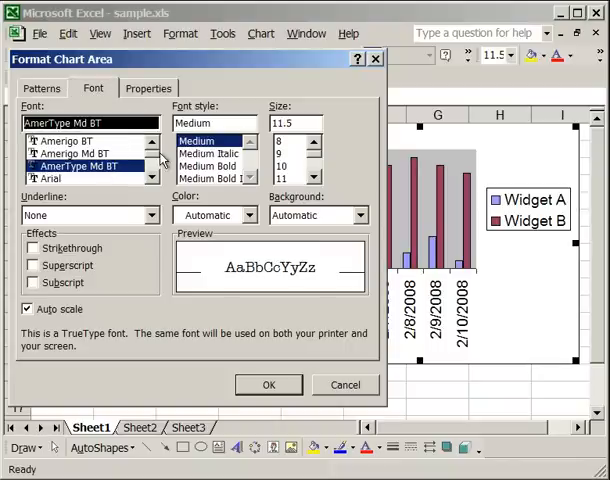
{"action": "left_click", "coordinate": [208, 164]}
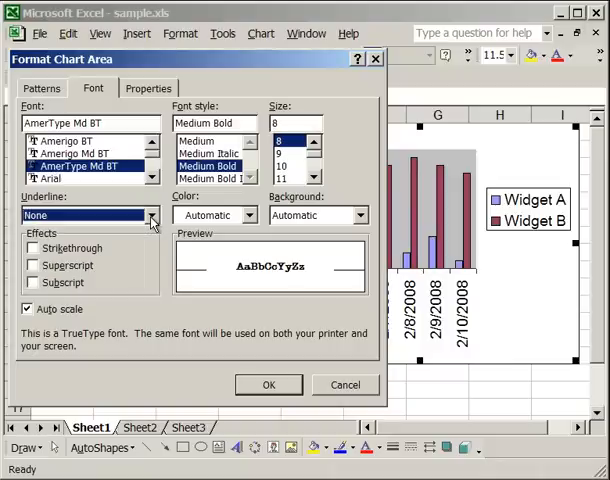
{"action": "mouse_move", "coordinate": [246, 220]}
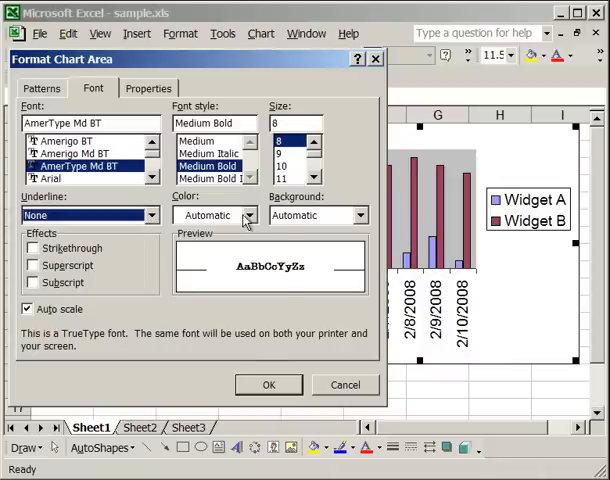
{"action": "left_click", "coordinate": [252, 216]}
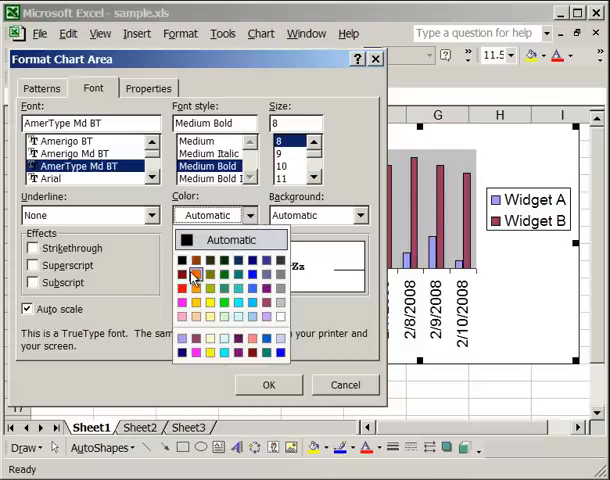
{"action": "left_click", "coordinate": [194, 276]}
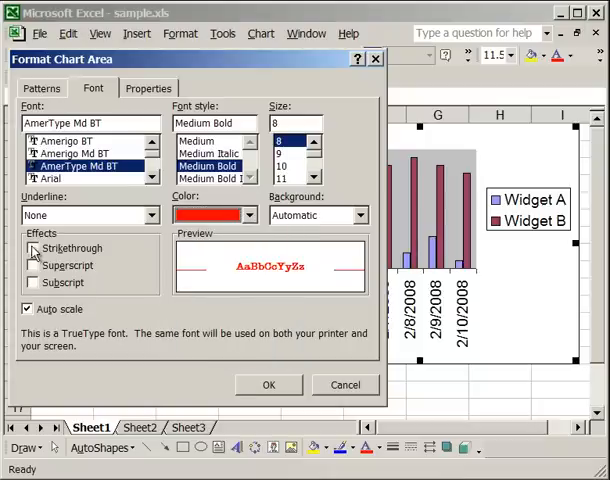
{"action": "left_click", "coordinate": [32, 248]}
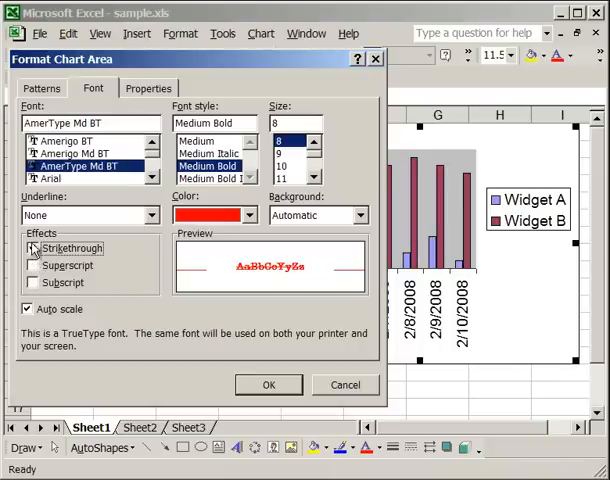
{"action": "left_click", "coordinate": [32, 248]}
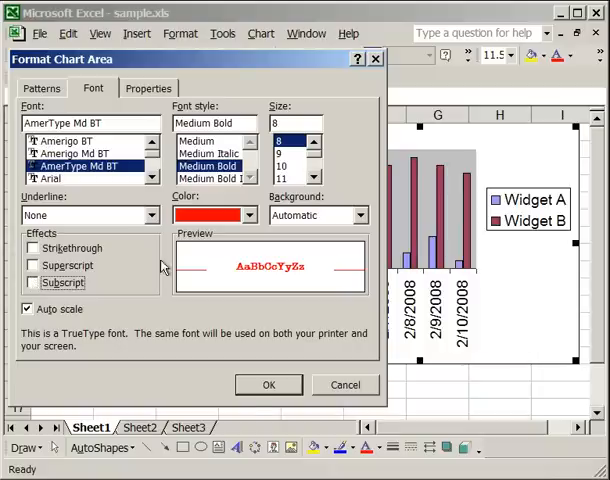
Apply the red AmerType Md BT medium bold 8-point font to the chart's text
{"action": "left_click", "coordinate": [268, 384]}
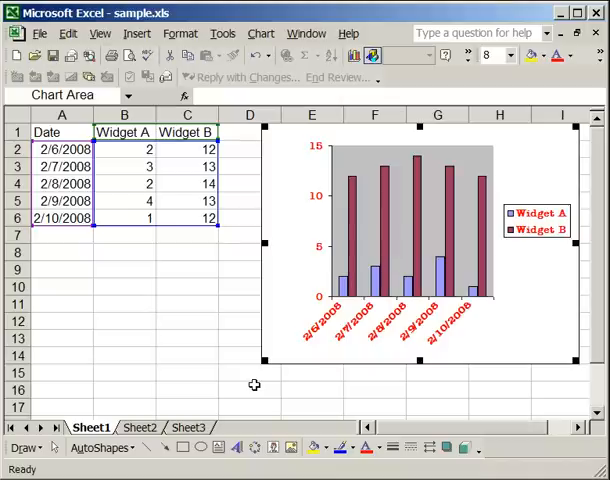
{"action": "mouse_move", "coordinate": [458, 214]}
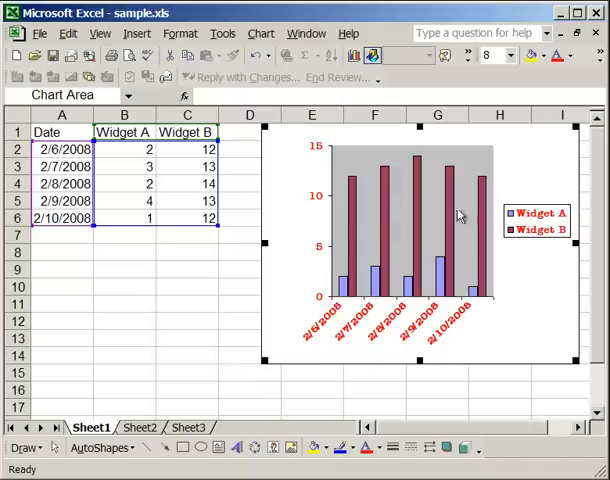
{"action": "mouse_move", "coordinate": [332, 308]}
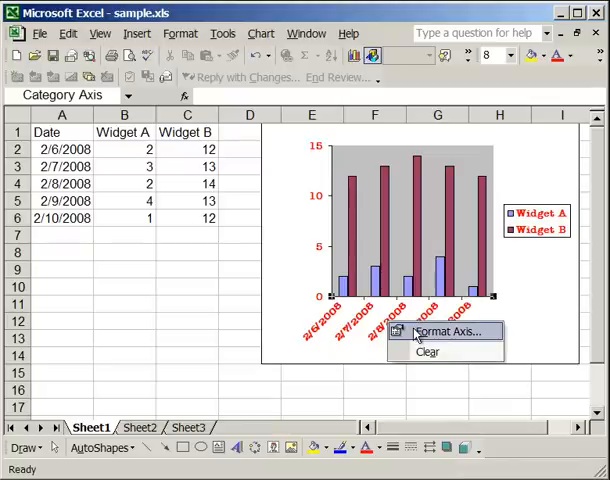
In Format Axis, keep Medium Bold size 8 for the date axis labels and confirm
{"action": "left_click", "coordinate": [448, 332]}
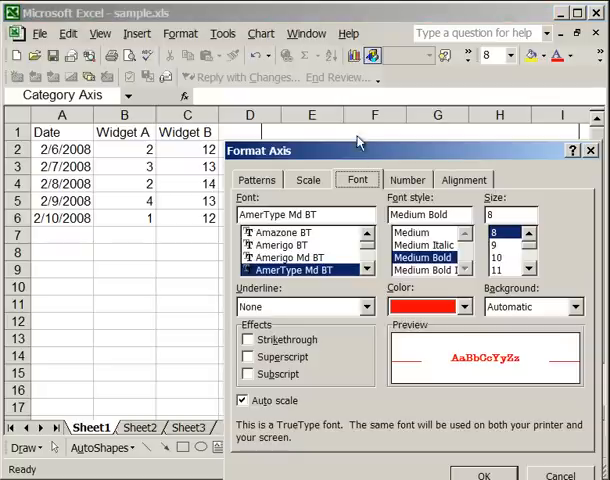
{"action": "left_click_drag", "start_coordinate": [360, 150], "coordinate": [176, 64]}
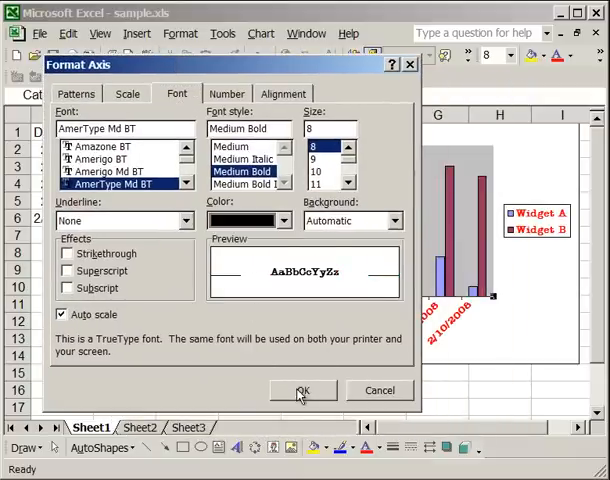
{"action": "left_click", "coordinate": [304, 390]}
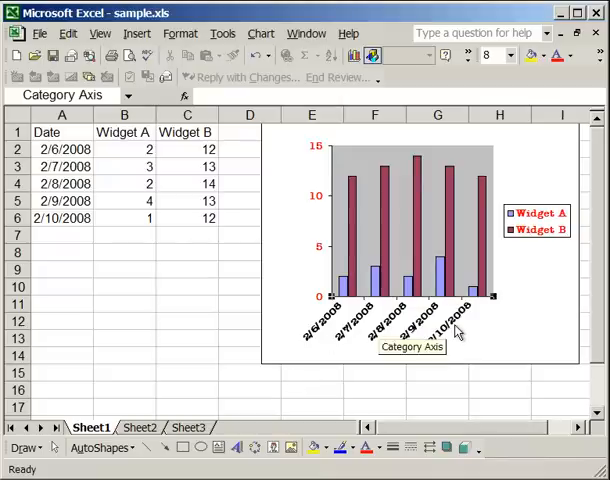
{"action": "mouse_move", "coordinate": [290, 204]}
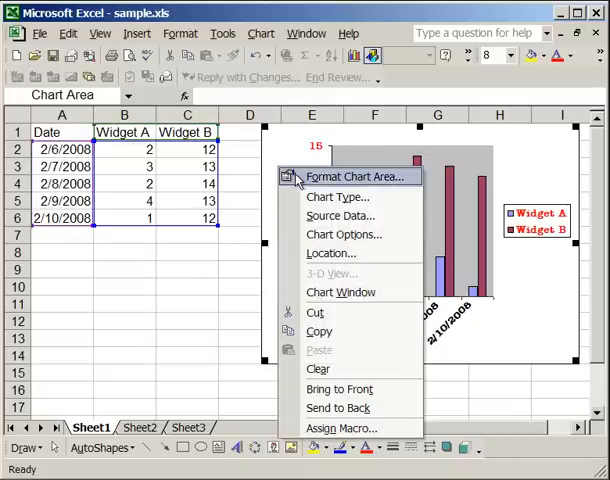
In Format Chart Area's Patterns tab, pick green as the area fill
{"action": "left_click", "coordinate": [358, 176]}
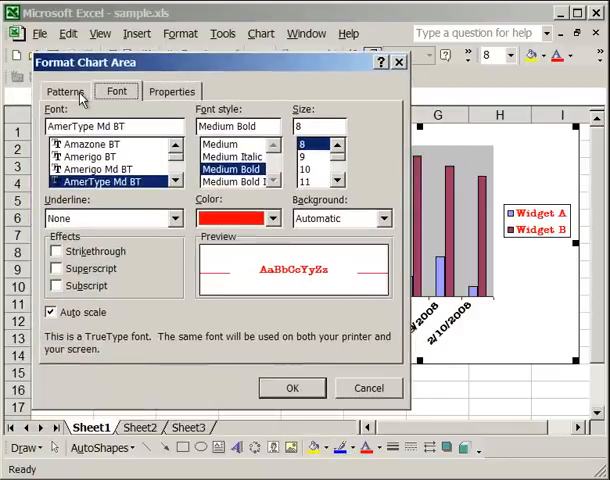
{"action": "left_click", "coordinate": [64, 92]}
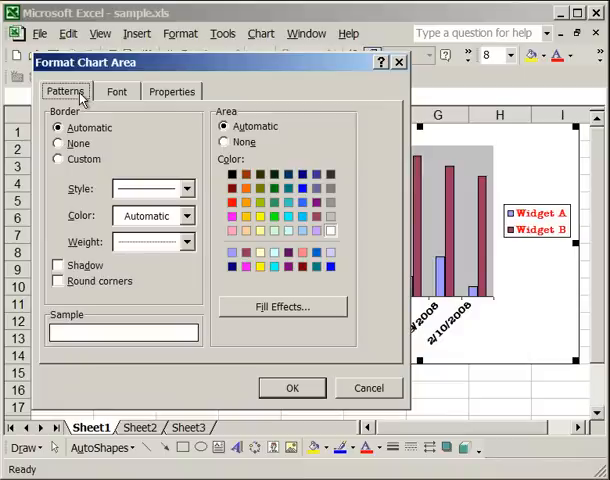
{"action": "mouse_move", "coordinate": [408, 180]}
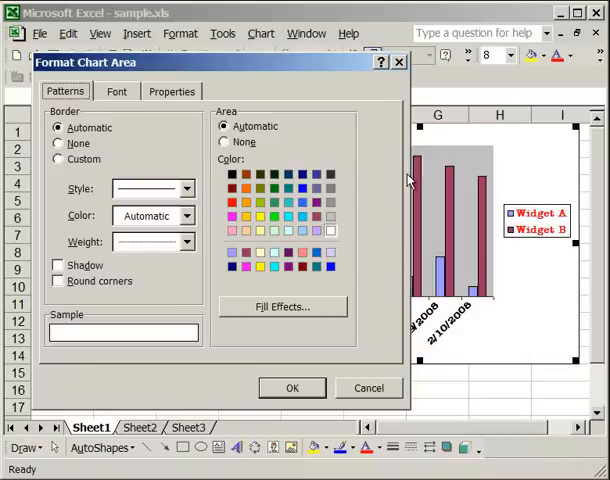
{"action": "mouse_move", "coordinate": [520, 178]}
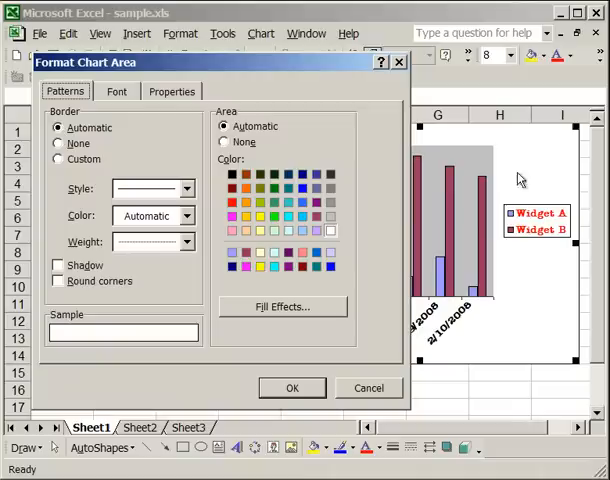
{"action": "mouse_move", "coordinate": [358, 148]}
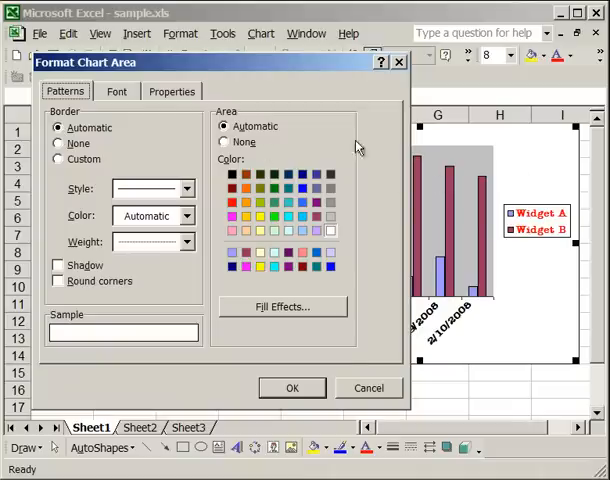
{"action": "mouse_move", "coordinate": [332, 132]}
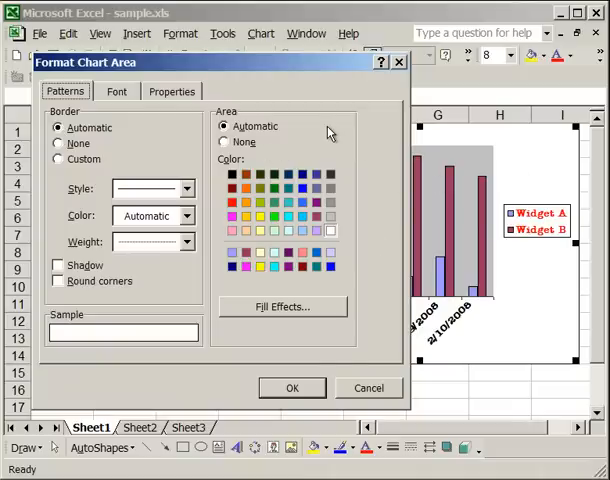
{"action": "left_click", "coordinate": [272, 218]}
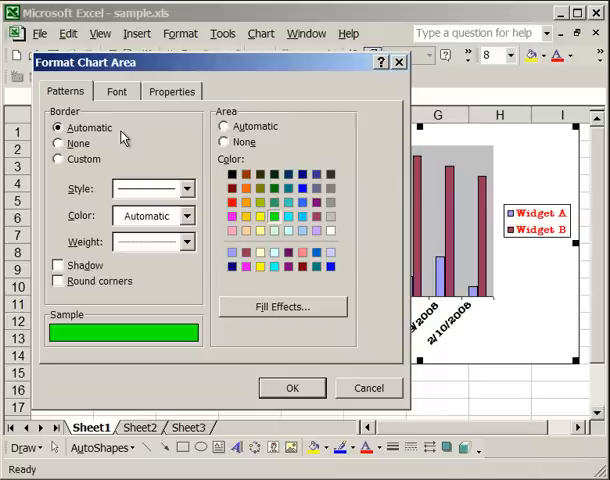
{"action": "mouse_move", "coordinate": [82, 152]}
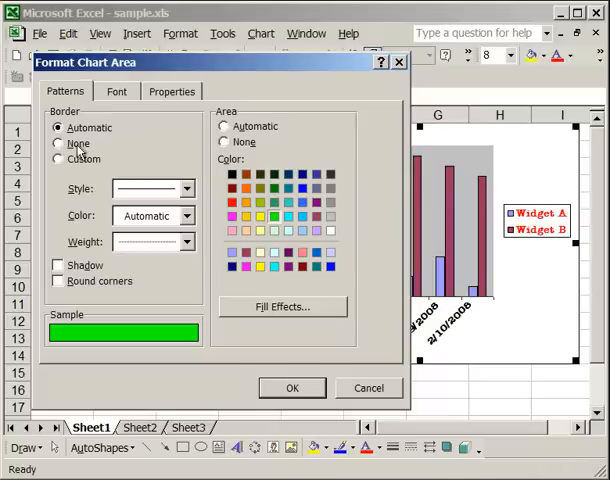
Give the chart area a custom red dashed border with a heavier weight and apply it
{"action": "left_click", "coordinate": [58, 160]}
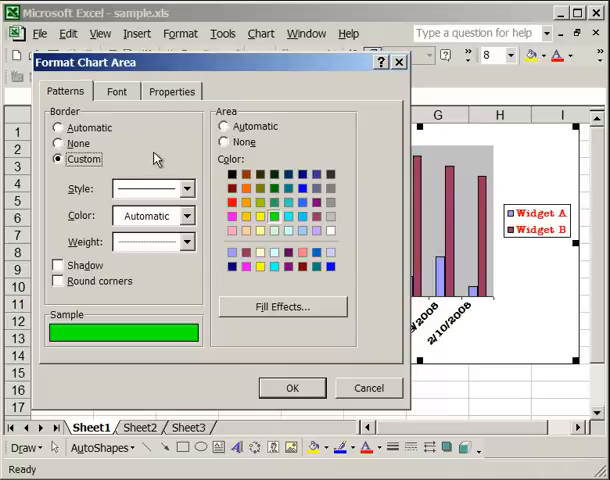
{"action": "left_click", "coordinate": [186, 216]}
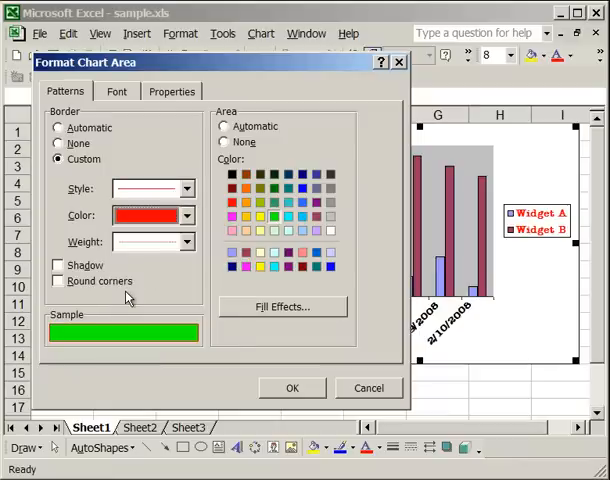
{"action": "mouse_move", "coordinate": [164, 284]}
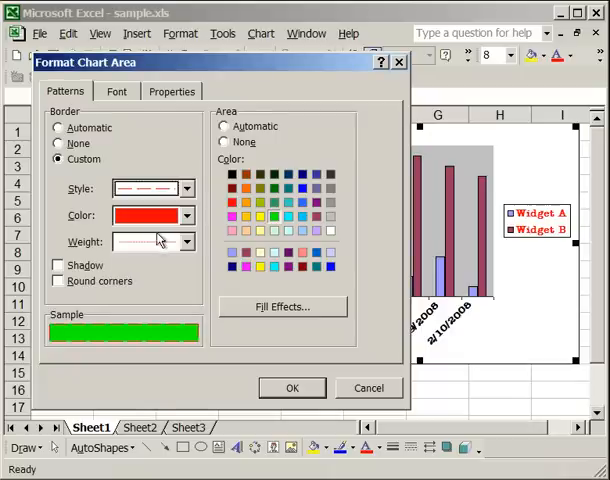
{"action": "left_click", "coordinate": [186, 242]}
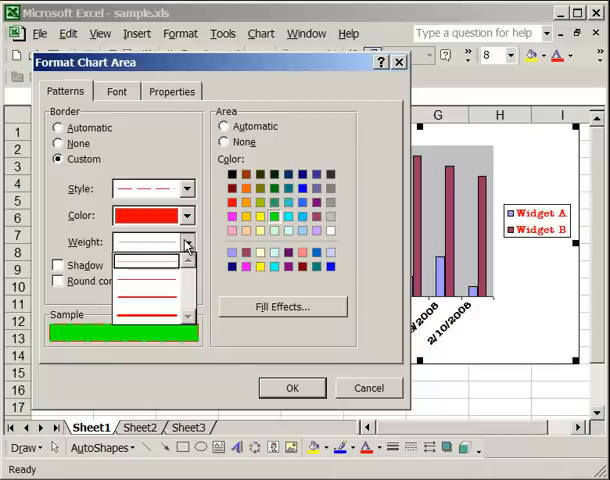
{"action": "left_click", "coordinate": [156, 240]}
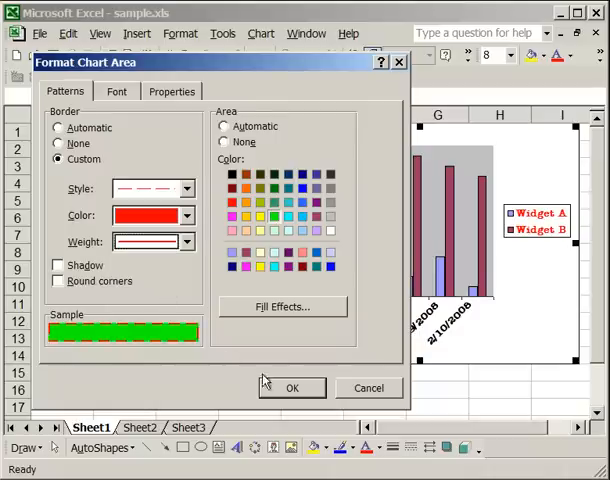
{"action": "left_click", "coordinate": [292, 388]}
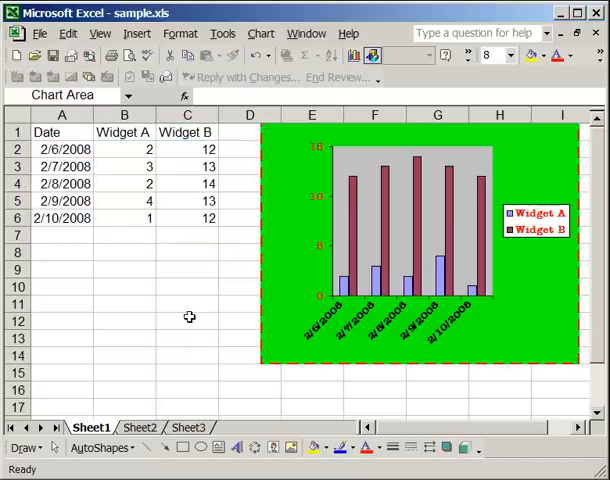
Reopen Format Chart Area and set the dashed border's colour back to Automatic
{"action": "left_click", "coordinate": [188, 320]}
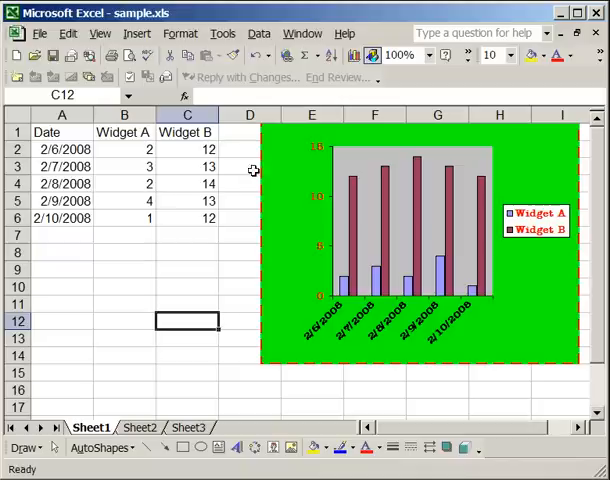
{"action": "right_click", "coordinate": [300, 200]}
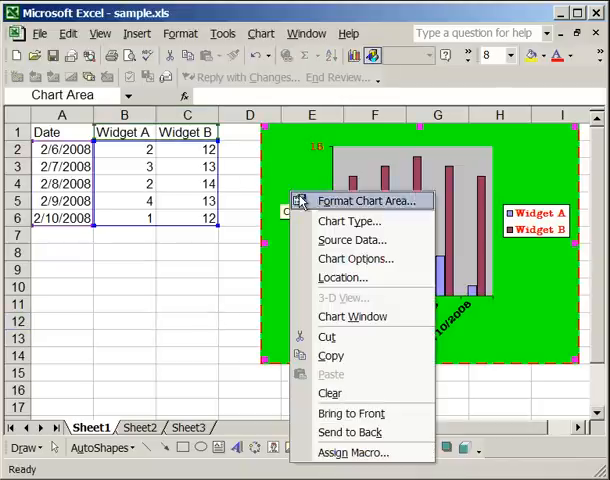
{"action": "left_click", "coordinate": [364, 200]}
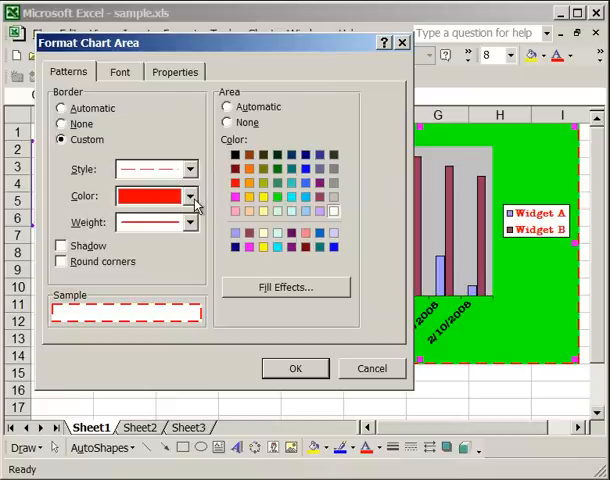
{"action": "left_click", "coordinate": [192, 196]}
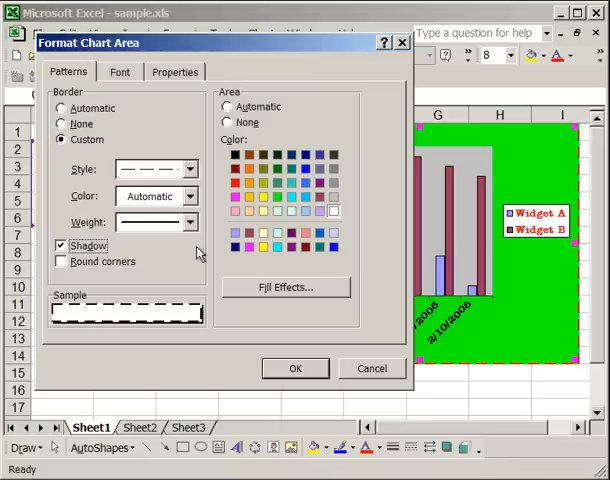
{"action": "mouse_move", "coordinate": [350, 268]}
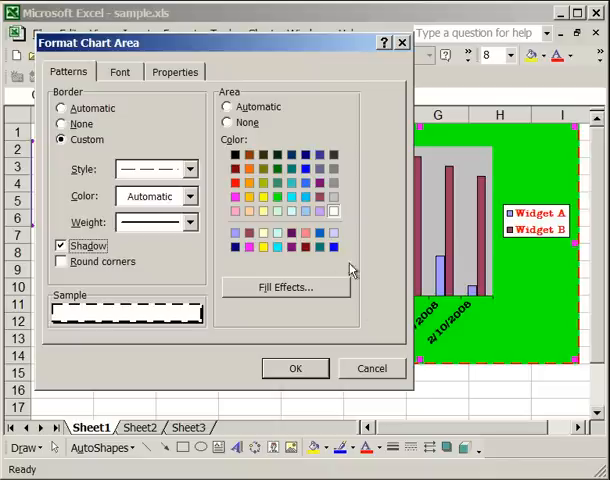
In Fill Effects choose a one-colour gradient with red as Color 1 and pick a variant
{"action": "left_click", "coordinate": [284, 288]}
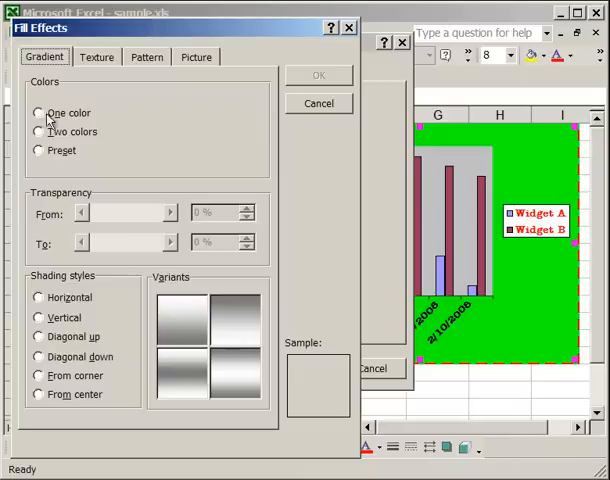
{"action": "left_click", "coordinate": [40, 112]}
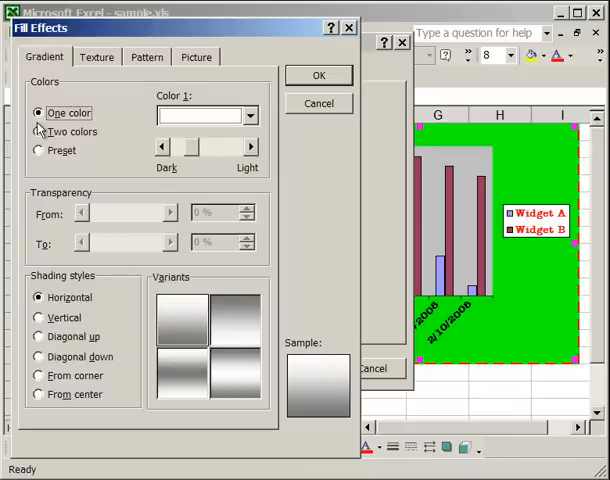
{"action": "left_click", "coordinate": [252, 116]}
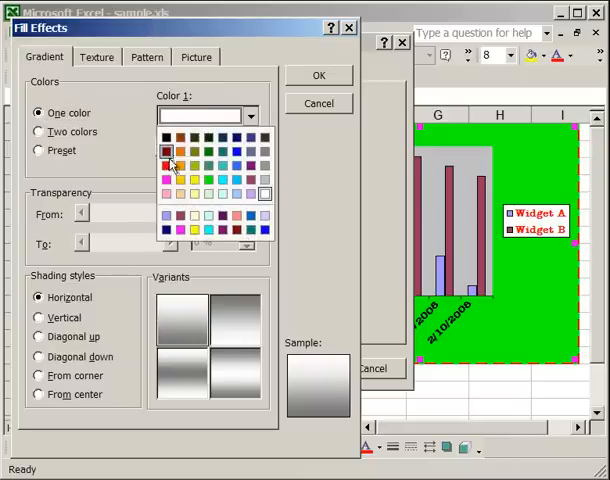
{"action": "left_click", "coordinate": [166, 152]}
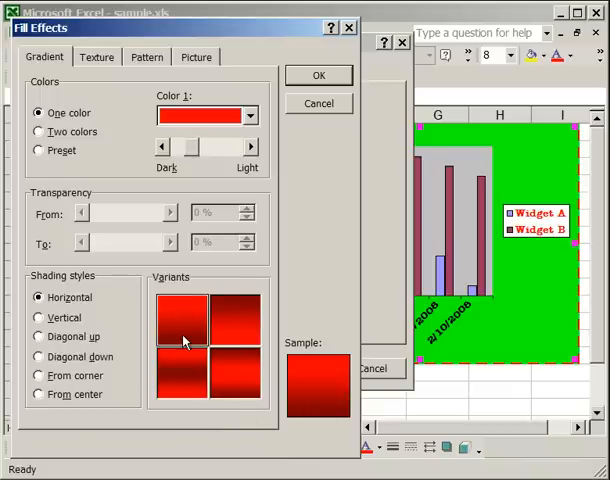
{"action": "left_click", "coordinate": [184, 376]}
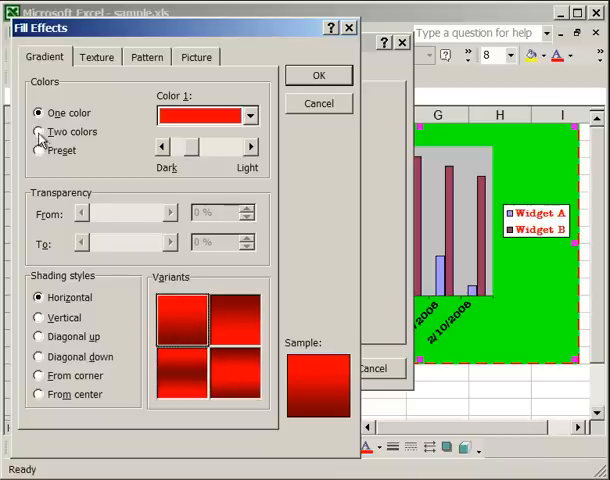
Switch to a two-colour red-to-yellow gradient, try directions, keep horizontal and accept
{"action": "left_click", "coordinate": [40, 132]}
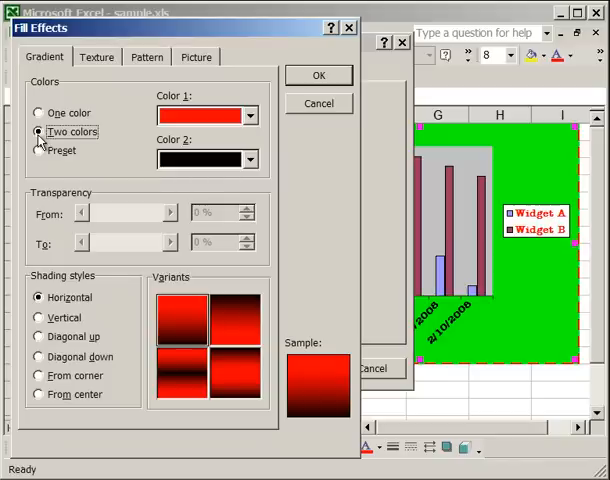
{"action": "mouse_move", "coordinate": [176, 152]}
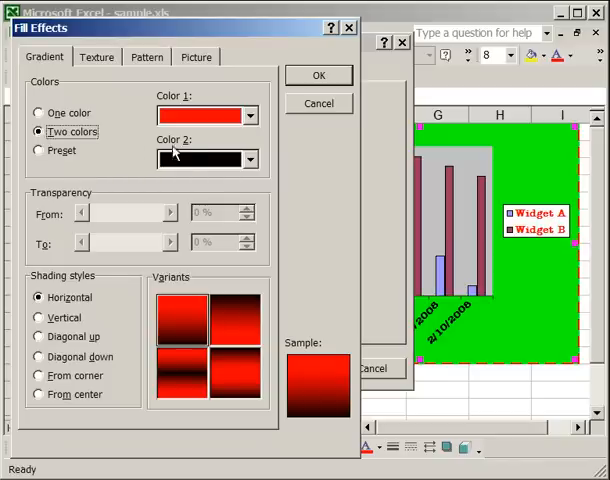
{"action": "left_click", "coordinate": [254, 160]}
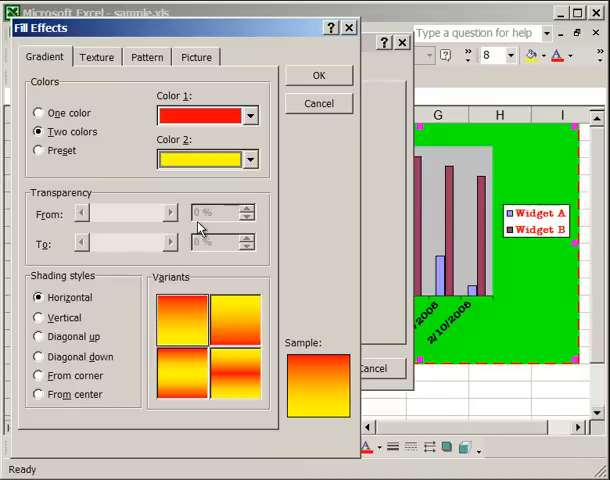
{"action": "mouse_move", "coordinate": [176, 330]}
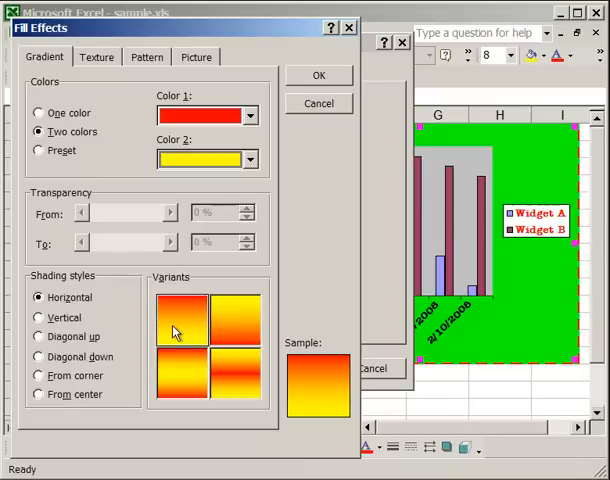
{"action": "left_click", "coordinate": [236, 320]}
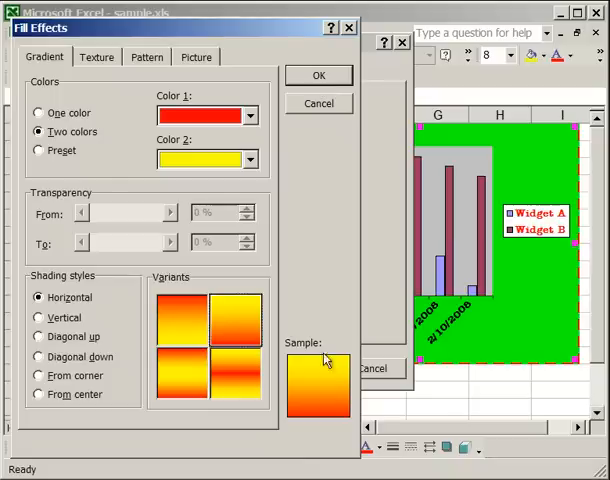
{"action": "mouse_move", "coordinate": [150, 198]}
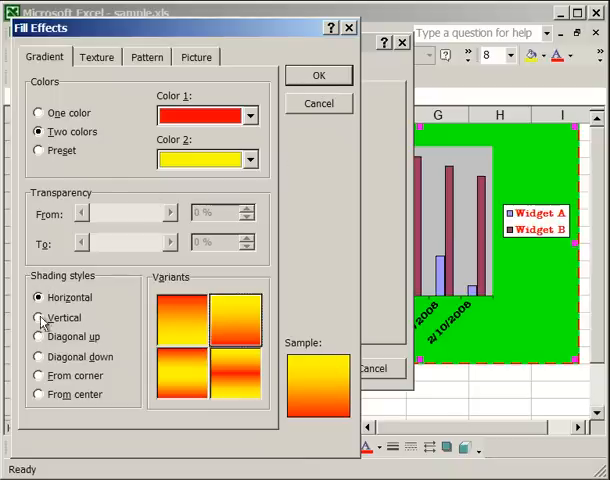
{"action": "left_click", "coordinate": [40, 316]}
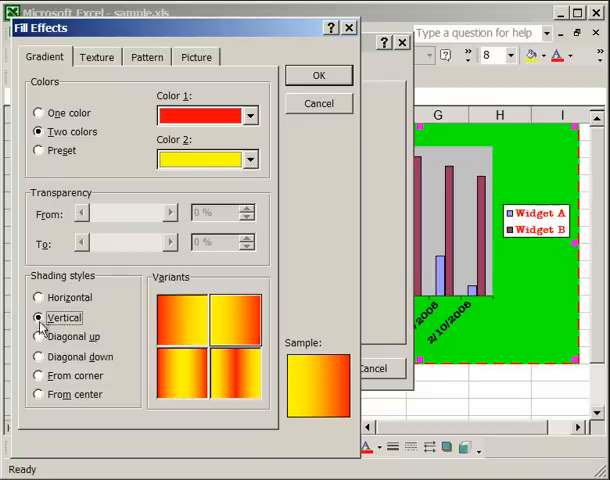
{"action": "left_click", "coordinate": [40, 376]}
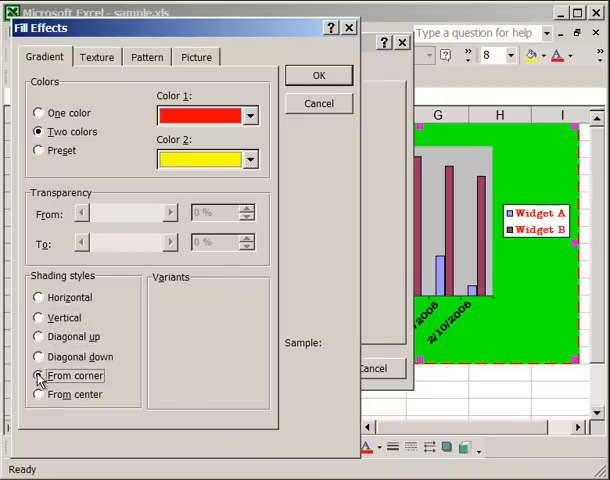
{"action": "left_click", "coordinate": [40, 296]}
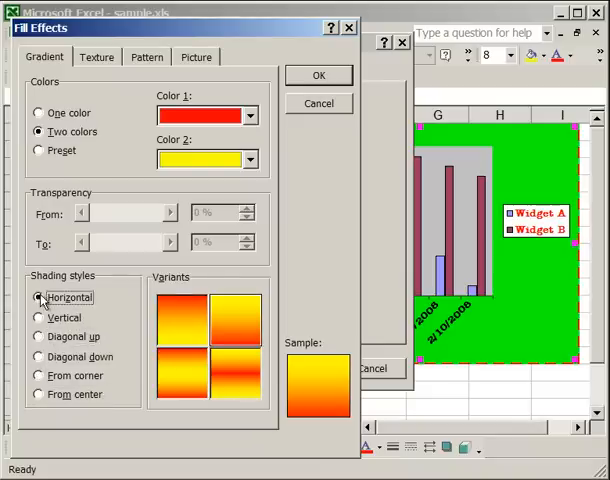
{"action": "left_click", "coordinate": [318, 74]}
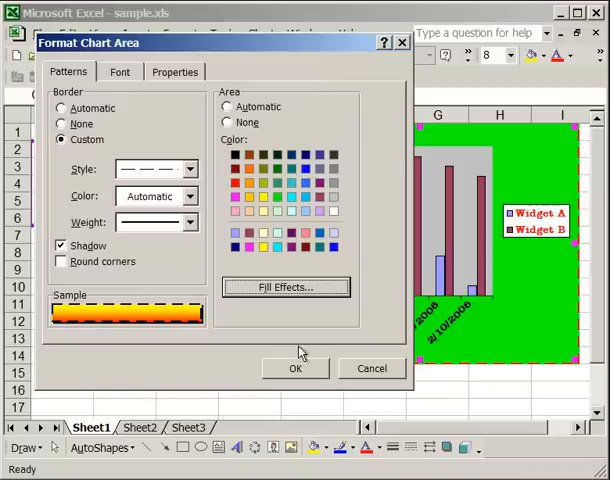
Apply the red-to-yellow gradient to the chart area, then reopen its Fill Effects
{"action": "left_click", "coordinate": [294, 368]}
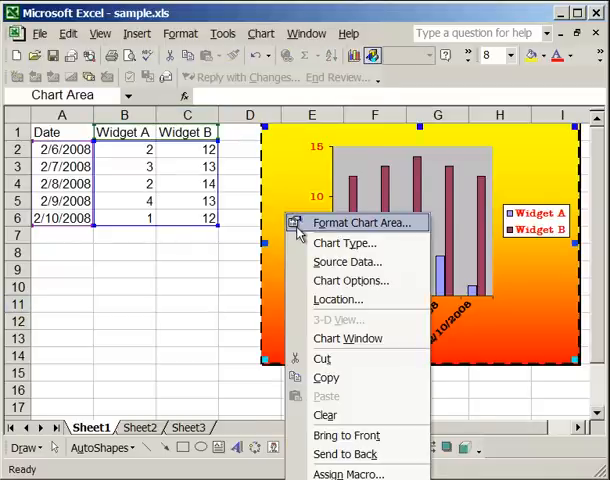
{"action": "left_click", "coordinate": [364, 222]}
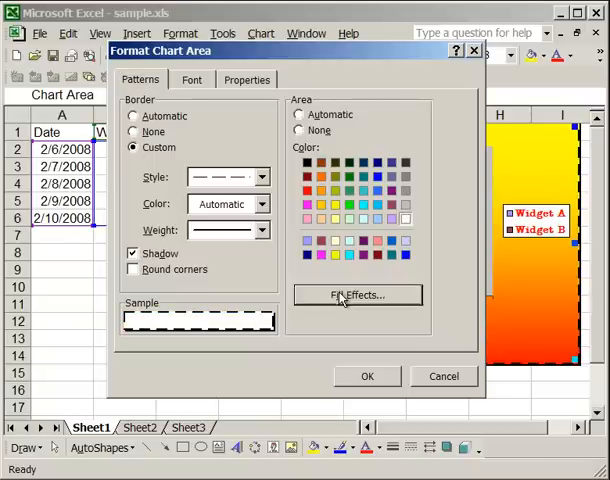
{"action": "left_click", "coordinate": [356, 296]}
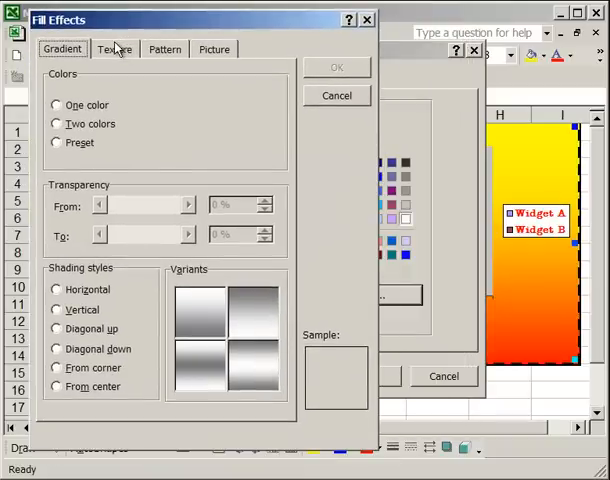
Preview the White marble texture fill for the chart area, then move on to pattern fills
{"action": "left_click", "coordinate": [114, 48]}
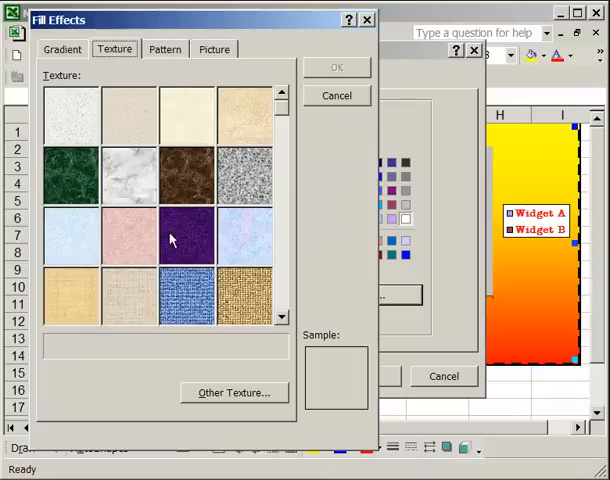
{"action": "left_click", "coordinate": [128, 172]}
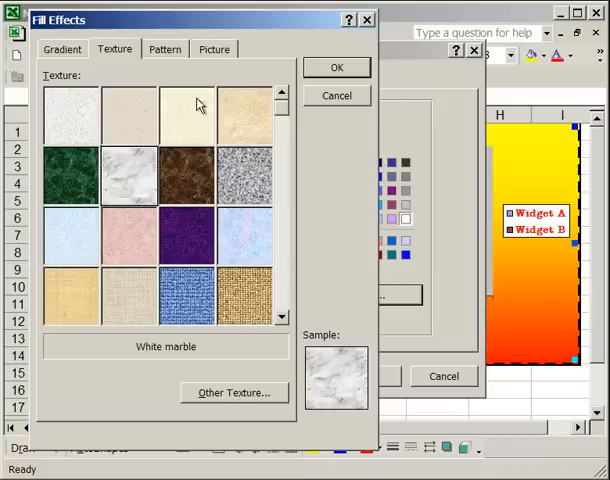
{"action": "left_click", "coordinate": [164, 48]}
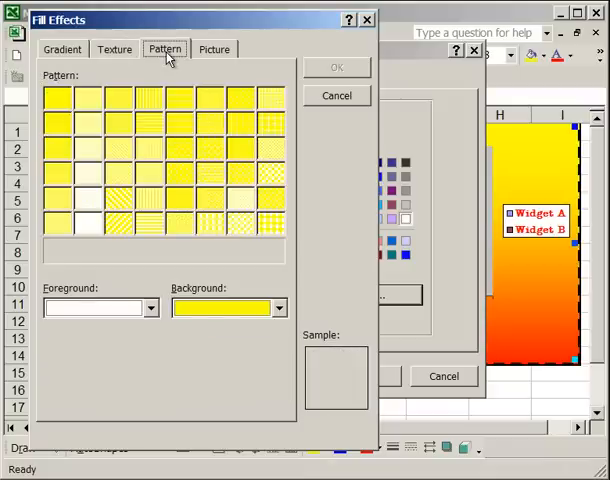
{"action": "mouse_move", "coordinate": [168, 296]}
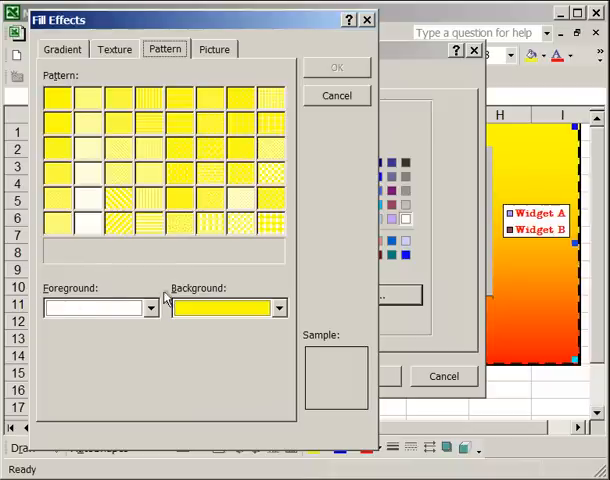
Preview a Horizontal brick pattern with a black foreground, leaving it unapplied
{"action": "left_click", "coordinate": [148, 308]}
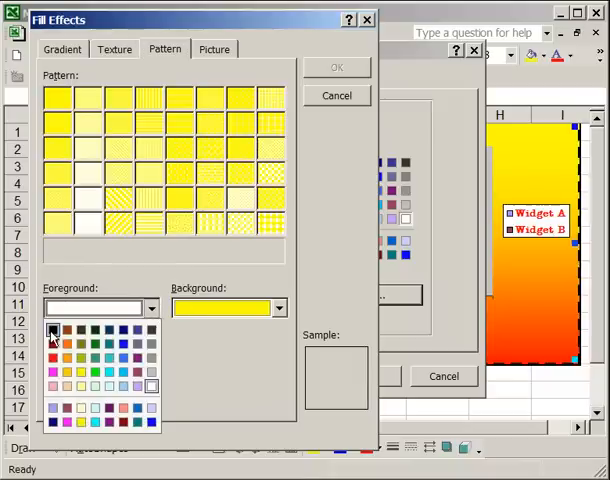
{"action": "left_click", "coordinate": [52, 332]}
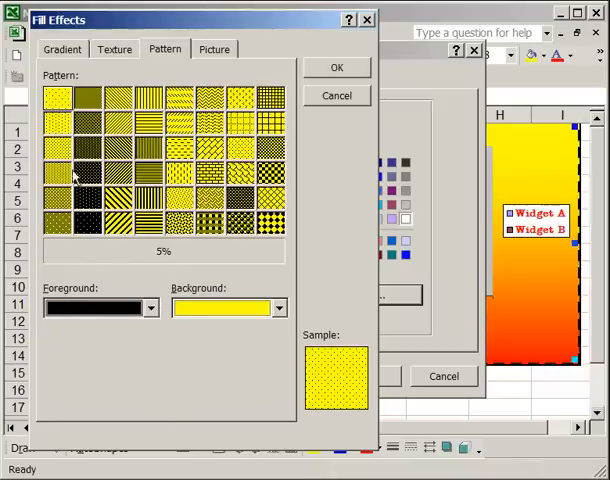
{"action": "mouse_move", "coordinate": [244, 144]}
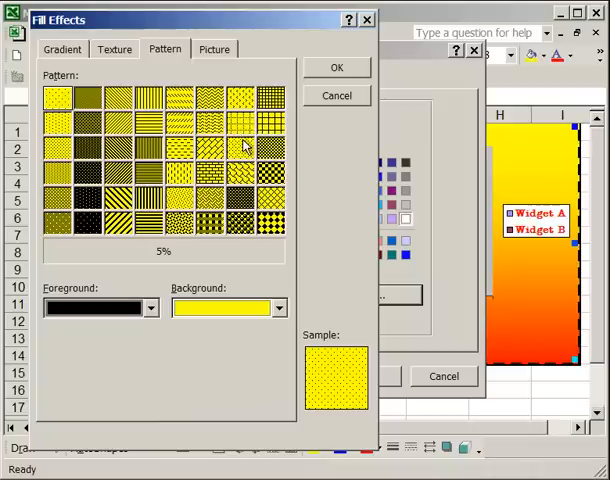
{"action": "mouse_move", "coordinate": [336, 416]}
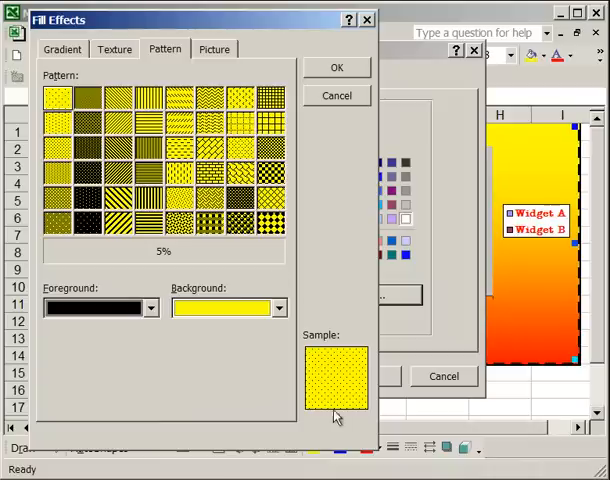
{"action": "mouse_move", "coordinate": [284, 222]}
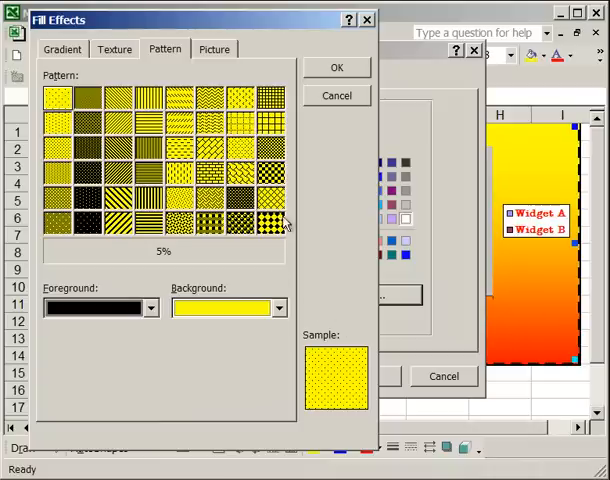
{"action": "left_click", "coordinate": [210, 172]}
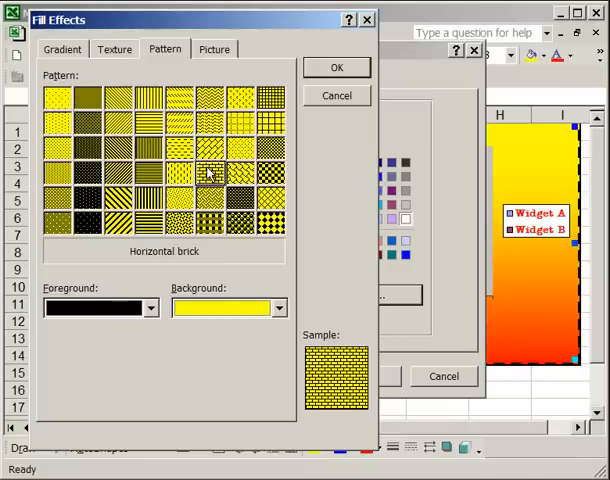
{"action": "left_click", "coordinate": [214, 48]}
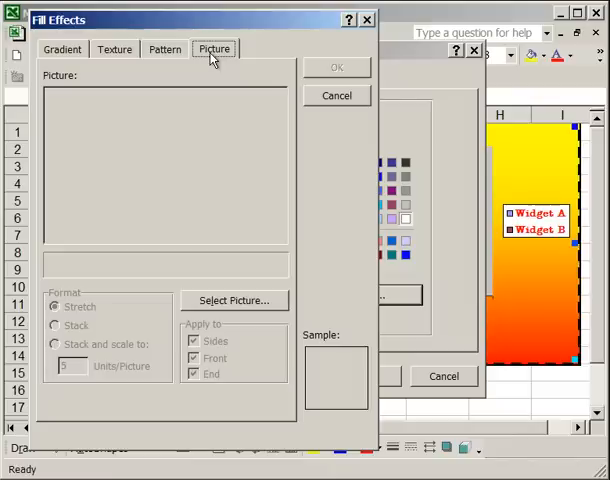
{"action": "mouse_move", "coordinate": [280, 74]}
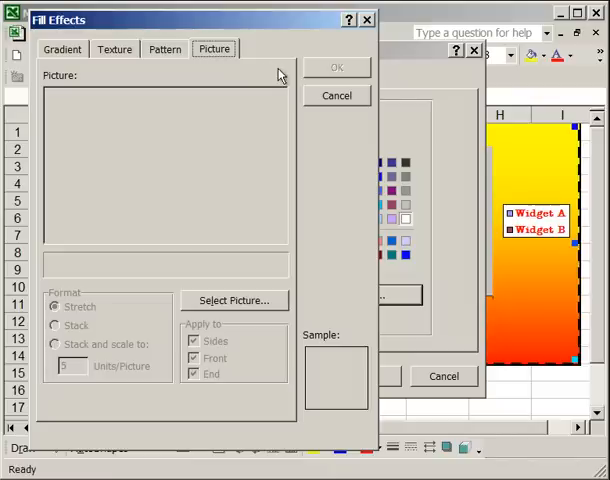
Fill the chart area background with the Stonehenge stone picture and confirm it
{"action": "left_click", "coordinate": [234, 300]}
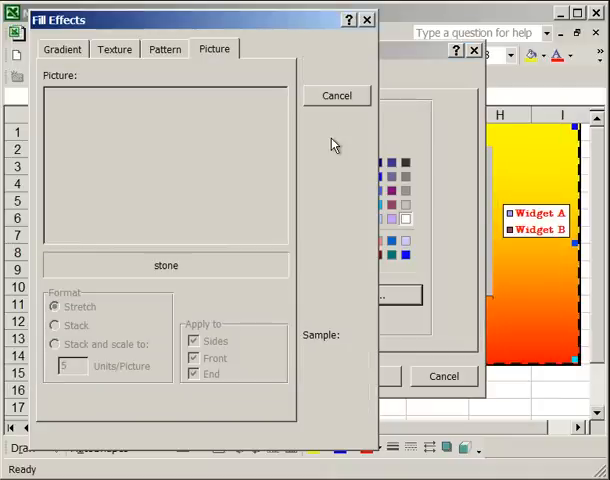
{"action": "left_click", "coordinate": [234, 300]}
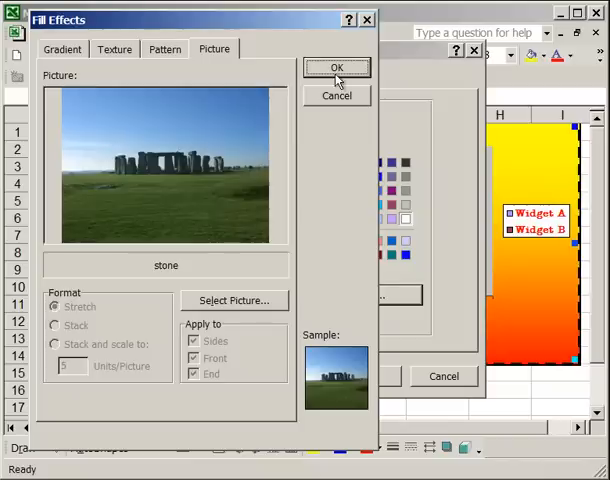
{"action": "left_click", "coordinate": [336, 68]}
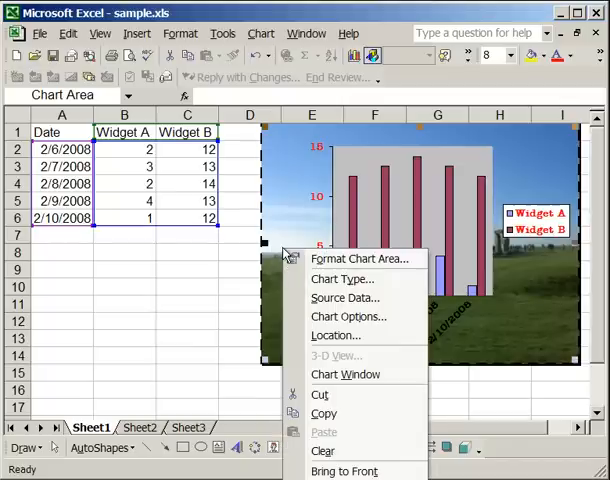
Restore a plain white chart area background inside the dashed border, removing the picture
{"action": "left_click", "coordinate": [360, 258]}
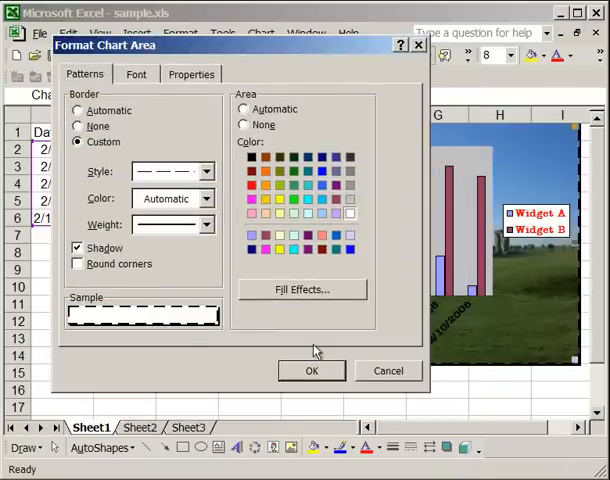
{"action": "left_click", "coordinate": [312, 372]}
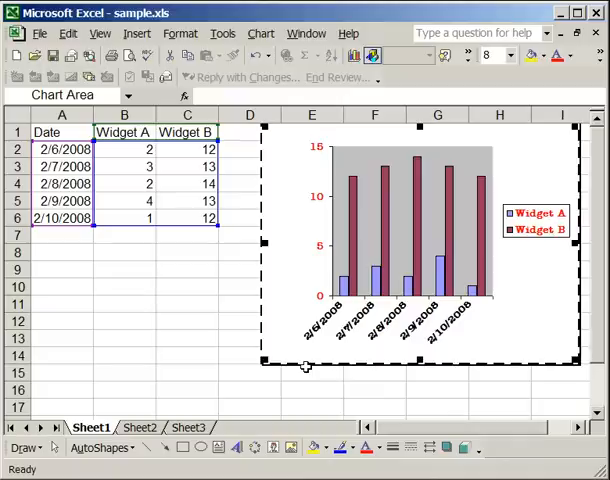
{"action": "left_click", "coordinate": [188, 272]}
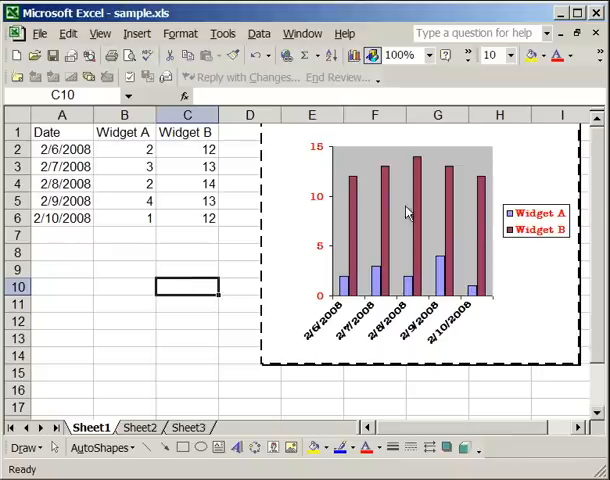
{"action": "mouse_move", "coordinate": [500, 188]}
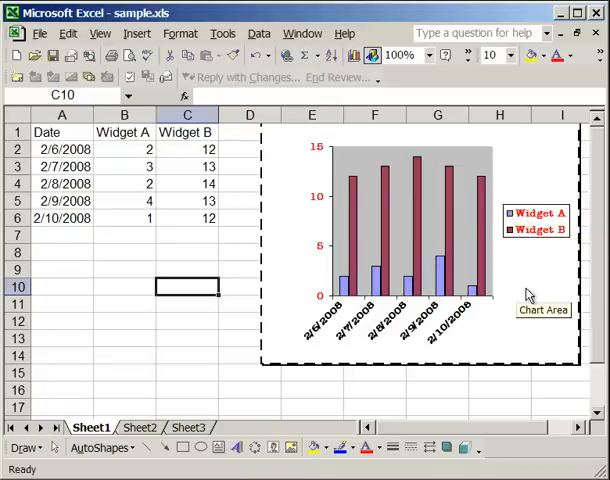
{"action": "mouse_move", "coordinate": [510, 226]}
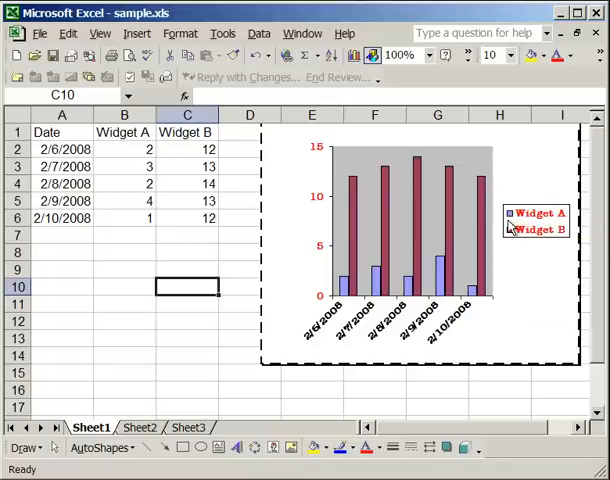
{"action": "mouse_move", "coordinate": [512, 224]}
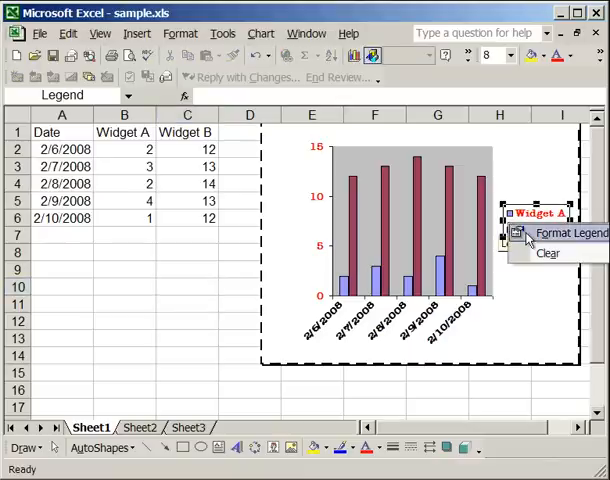
Choose a light turquoise area fill for the chart legend in Format Legend
{"action": "left_click", "coordinate": [568, 232]}
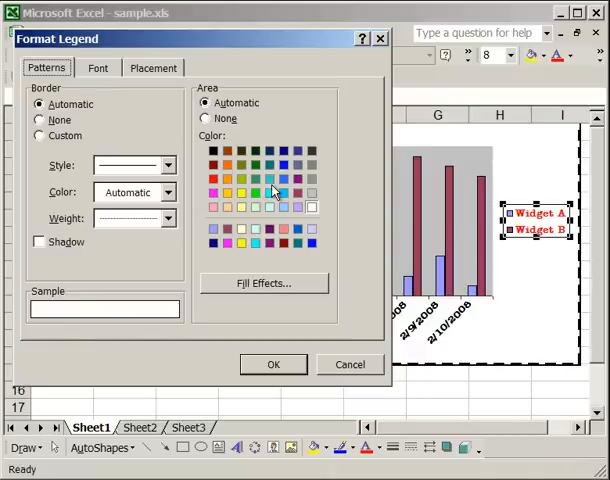
{"action": "left_click", "coordinate": [268, 196]}
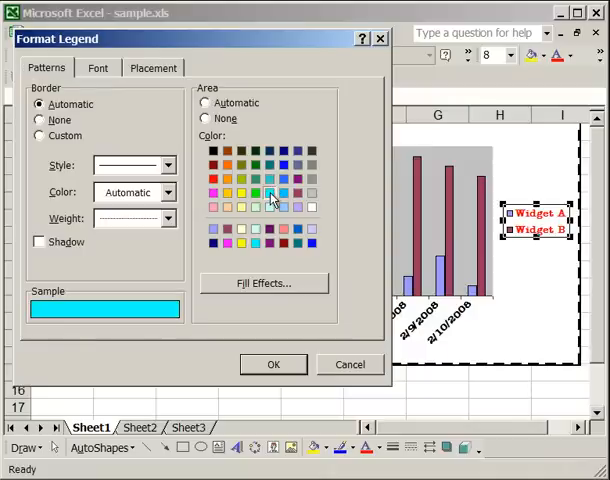
{"action": "left_click", "coordinate": [96, 68]}
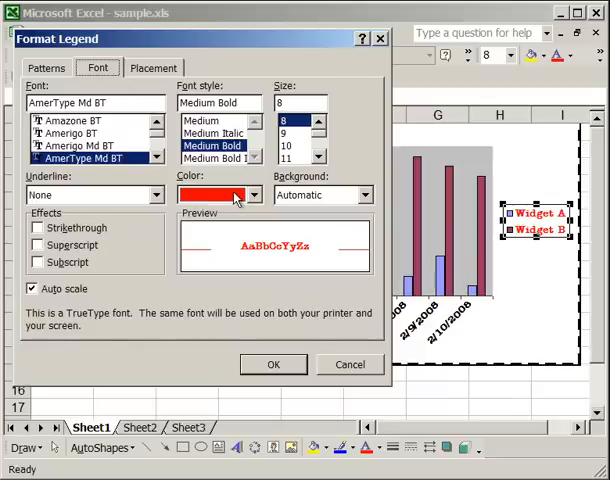
Change the legend's AmerType font colour from red to black
{"action": "left_click", "coordinate": [258, 194]}
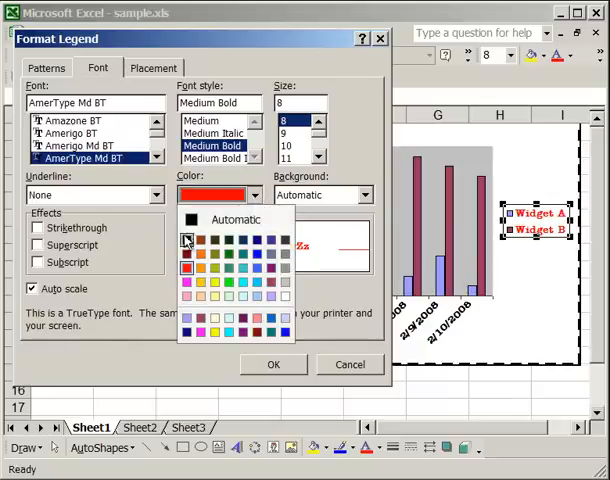
{"action": "left_click", "coordinate": [186, 236]}
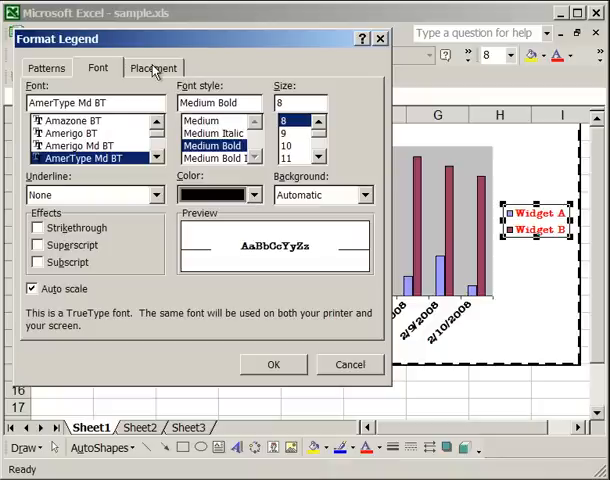
Choose Top as the legend's placement on the chart
{"action": "left_click", "coordinate": [152, 68]}
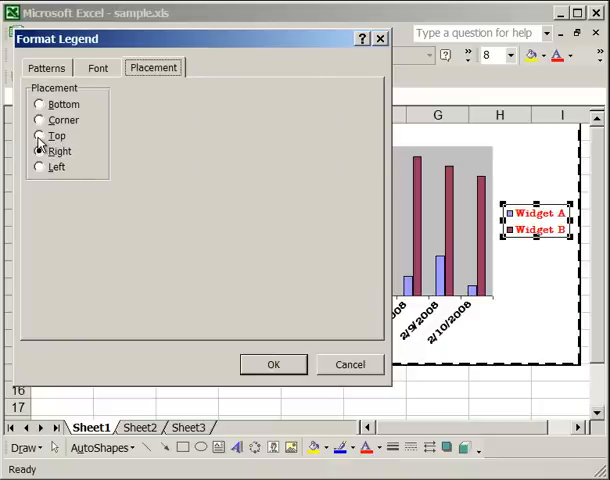
{"action": "left_click", "coordinate": [40, 136]}
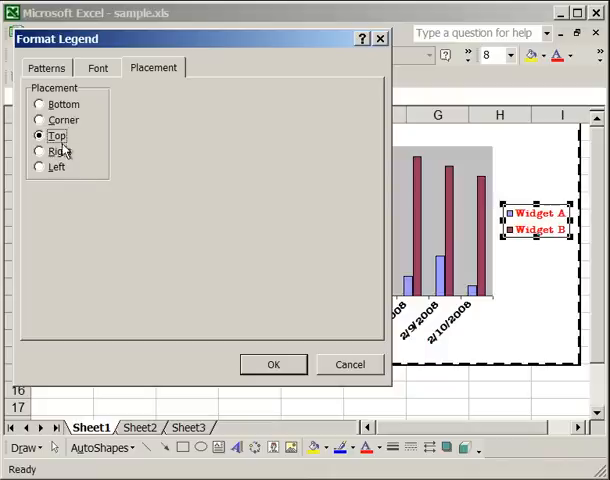
{"action": "mouse_move", "coordinate": [60, 168]}
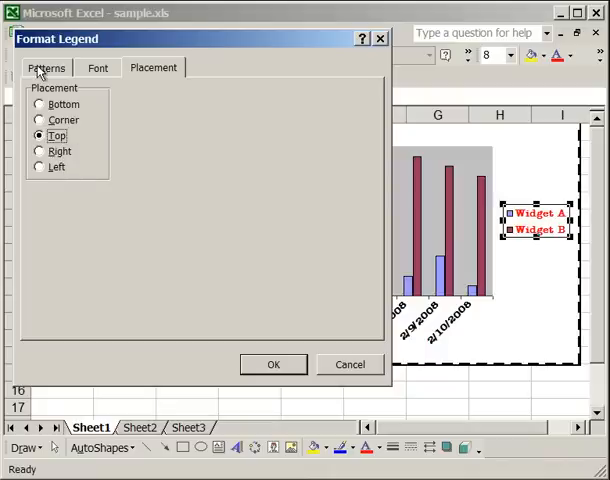
{"action": "left_click", "coordinate": [46, 68]}
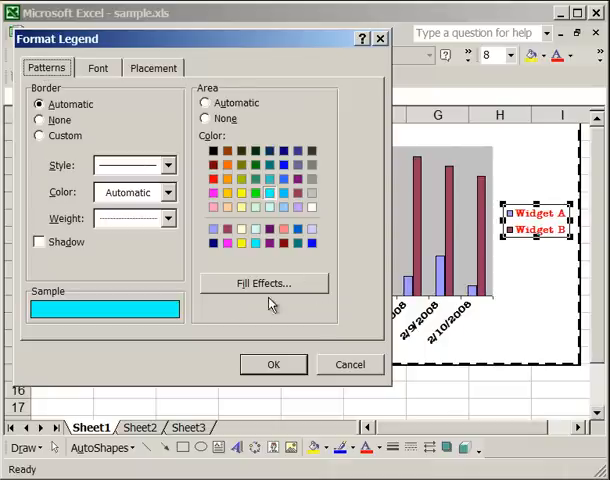
{"action": "left_click", "coordinate": [264, 284]}
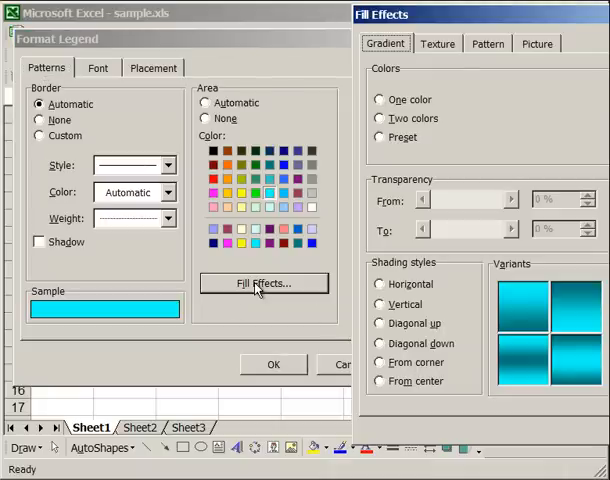
{"action": "left_click_drag", "start_coordinate": [490, 14], "coordinate": [364, 14]}
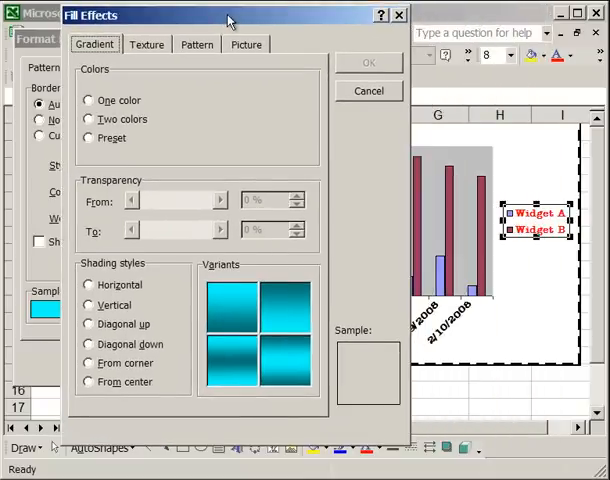
{"action": "left_click", "coordinate": [122, 48]}
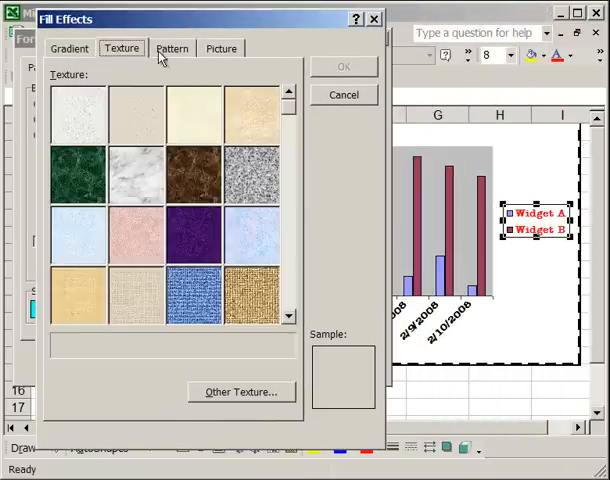
{"action": "left_click", "coordinate": [220, 48]}
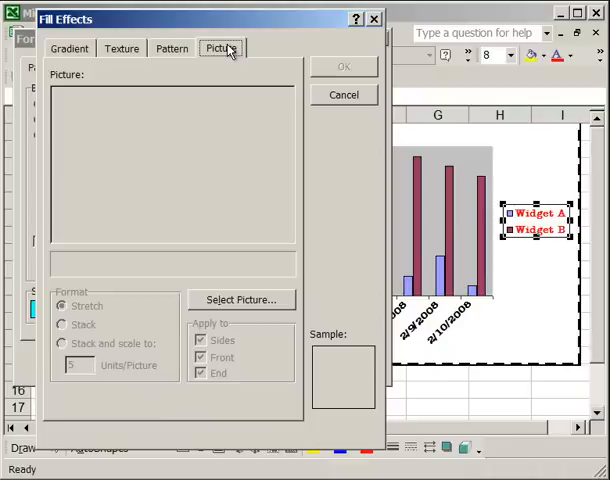
{"action": "mouse_move", "coordinate": [322, 80]}
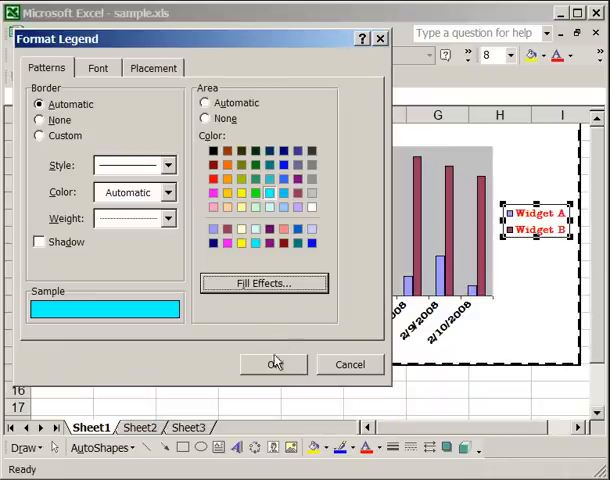
Confirm Format Legend so the turquoise legend with black Widget A/B text sits at the top
{"action": "left_click", "coordinate": [274, 364]}
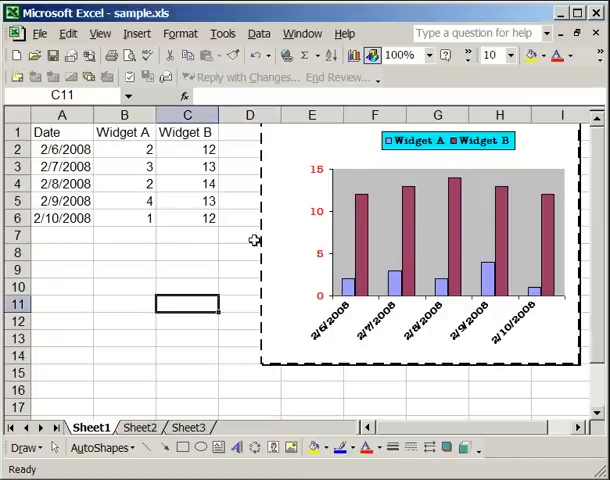
{"action": "mouse_move", "coordinate": [480, 140]}
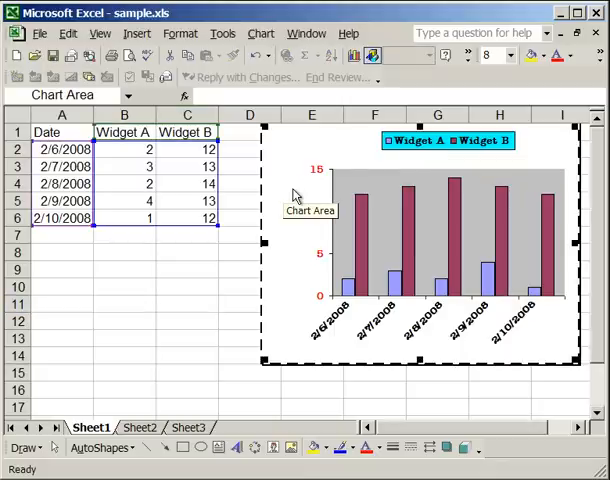
{"action": "mouse_move", "coordinate": [430, 150]}
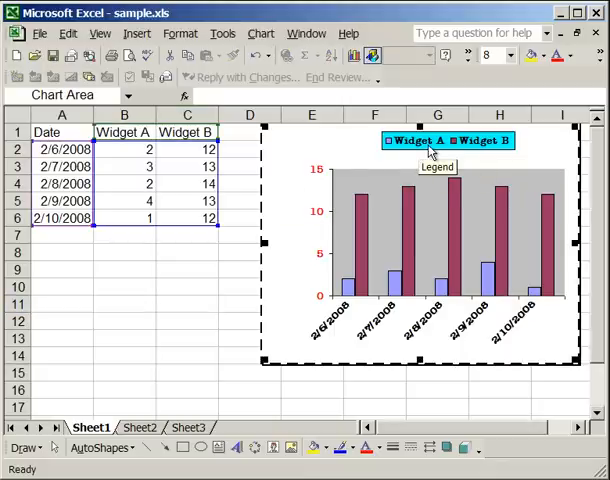